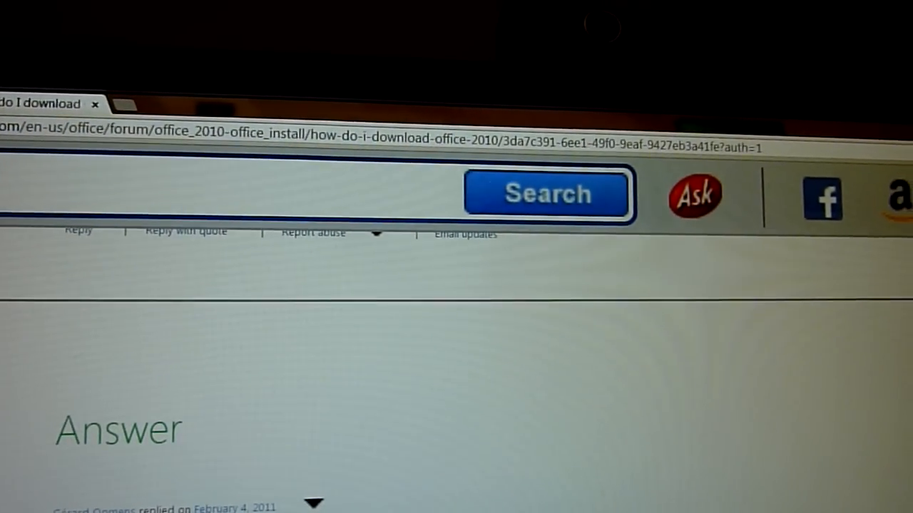
# Choose Download under 'If your PC is NOT preloaded with Office 2010' on the Product Key Card page.
pyautogui.scroll(-3)
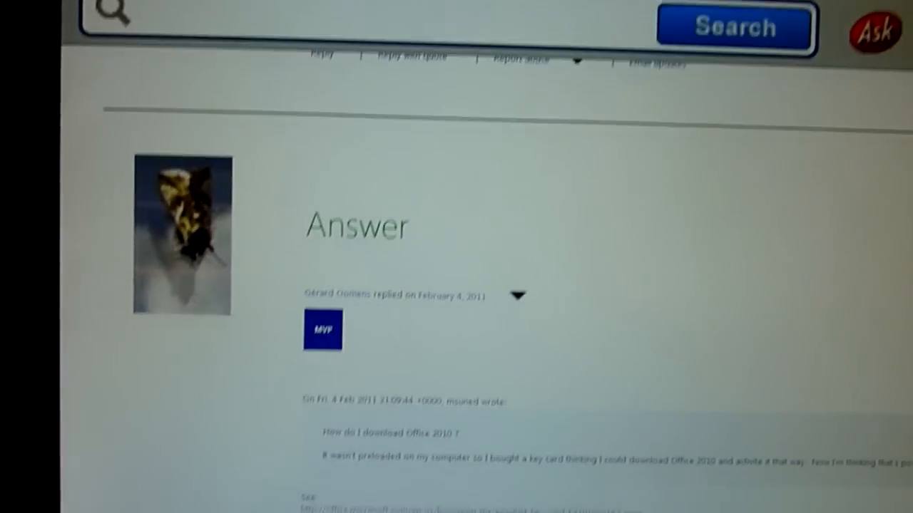
pyautogui.scroll(-3)
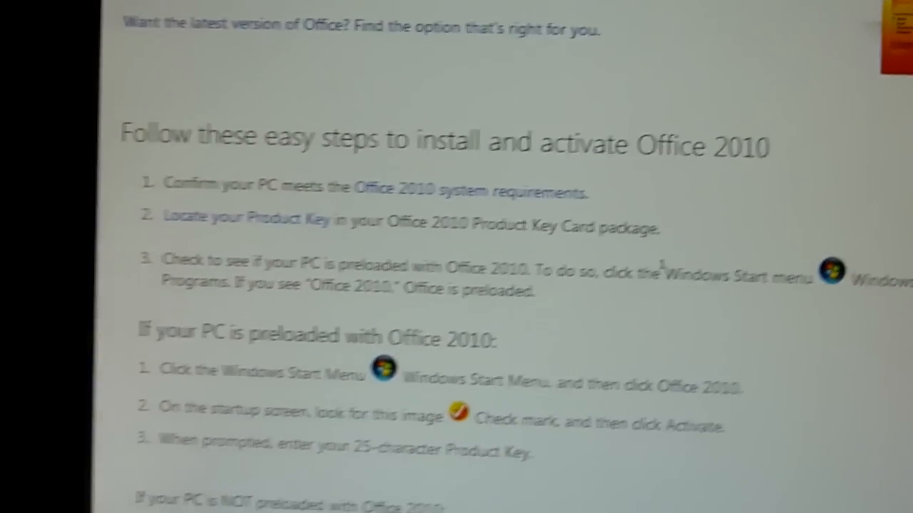
pyautogui.scroll(3)
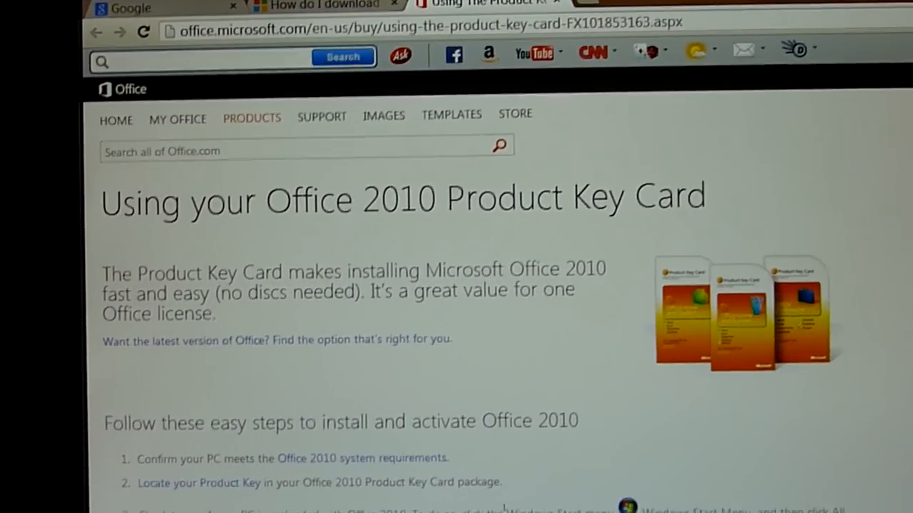
pyautogui.scroll(-3)
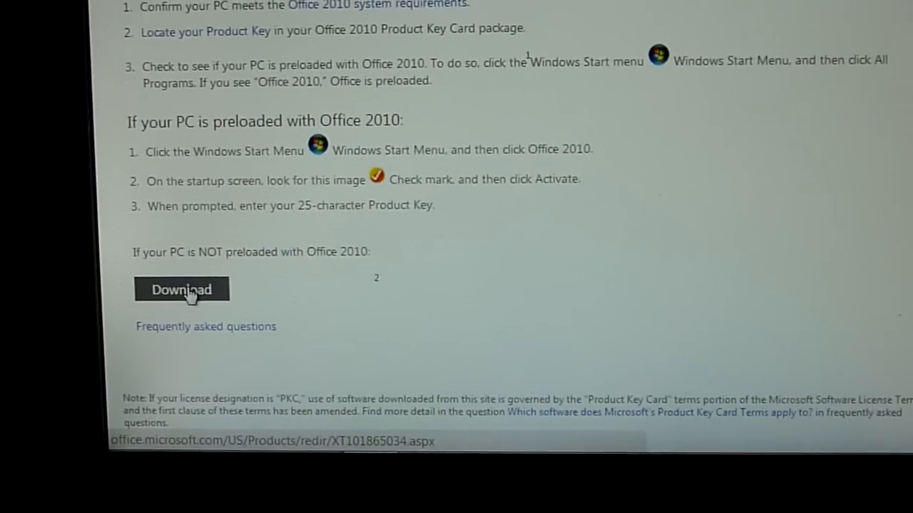
pyautogui.click(181, 289)
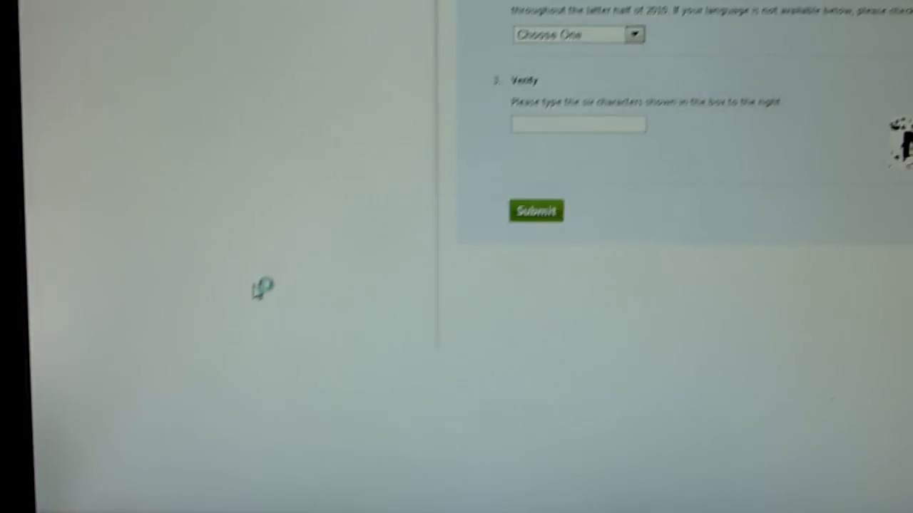
# Scroll through the empty product information form's product key, language and verification fields.
pyautogui.scroll(3)
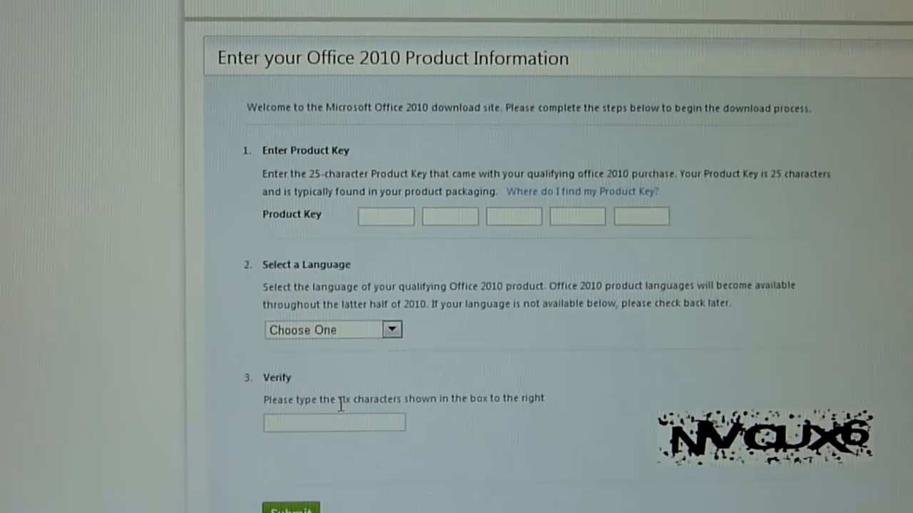
pyautogui.scroll(3)
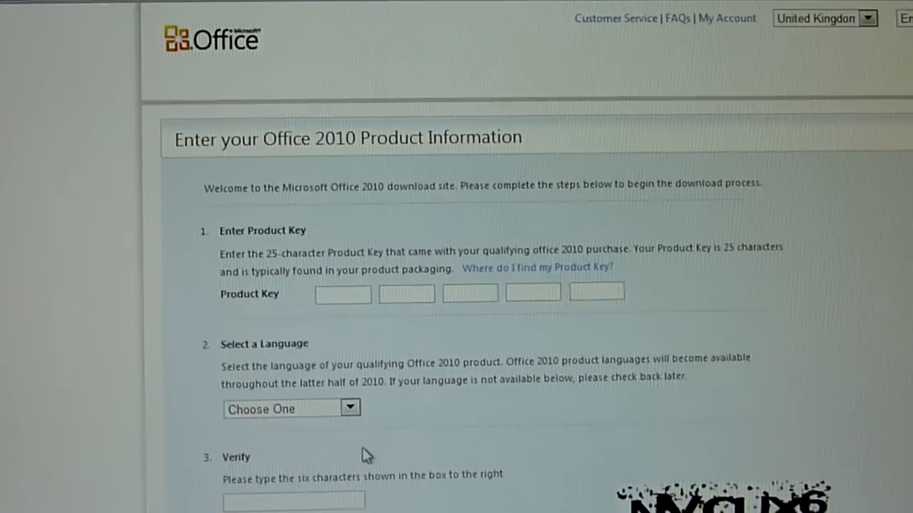
pyautogui.scroll(-3)
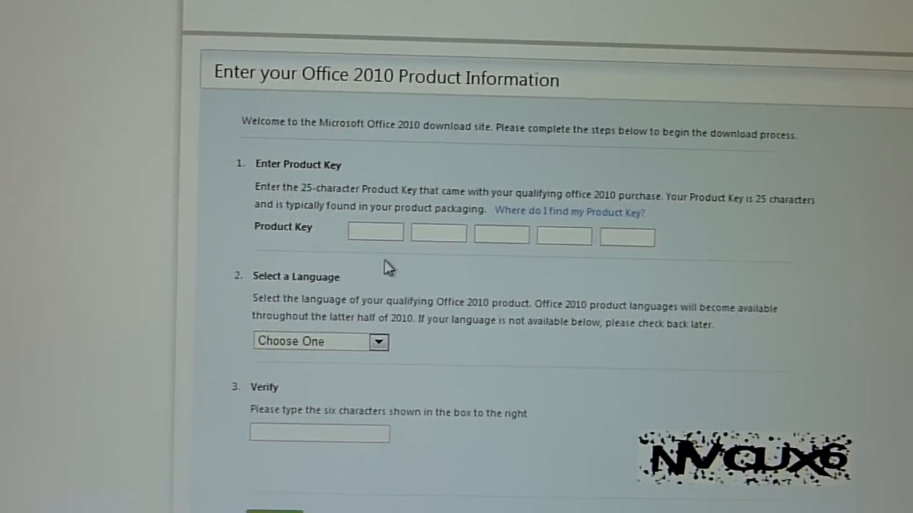
pyautogui.scroll(-3)
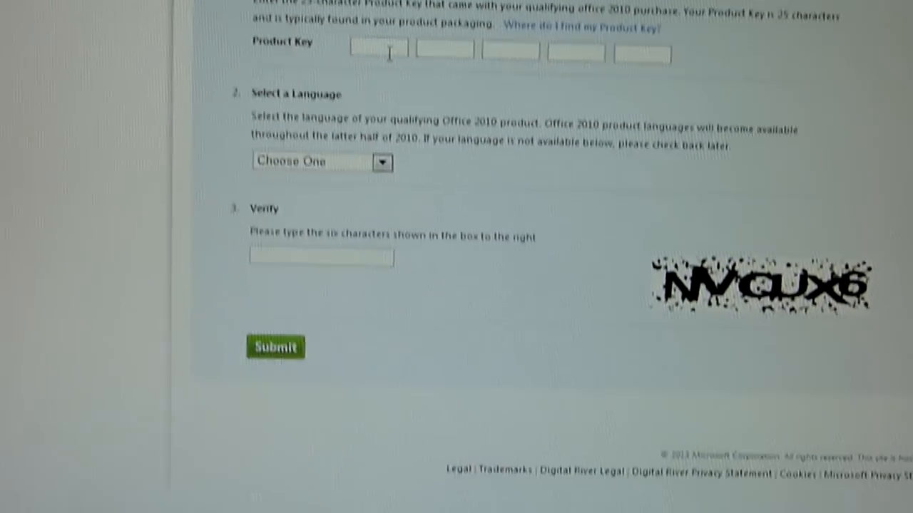
pyautogui.scroll(3)
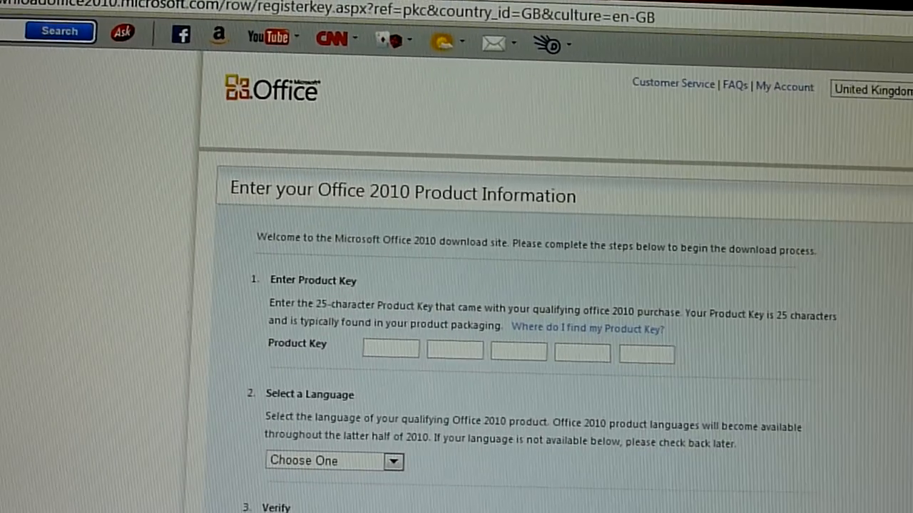
pyautogui.scroll(-3)
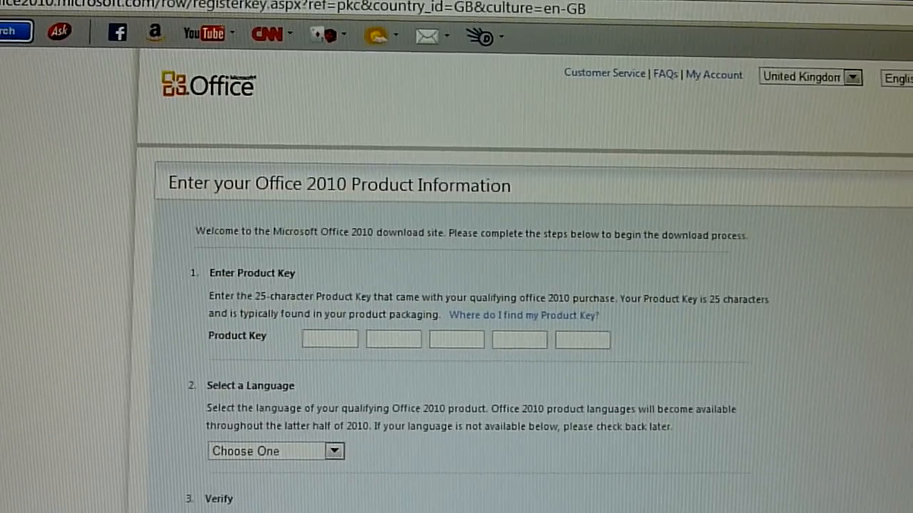
pyautogui.scroll(-3)
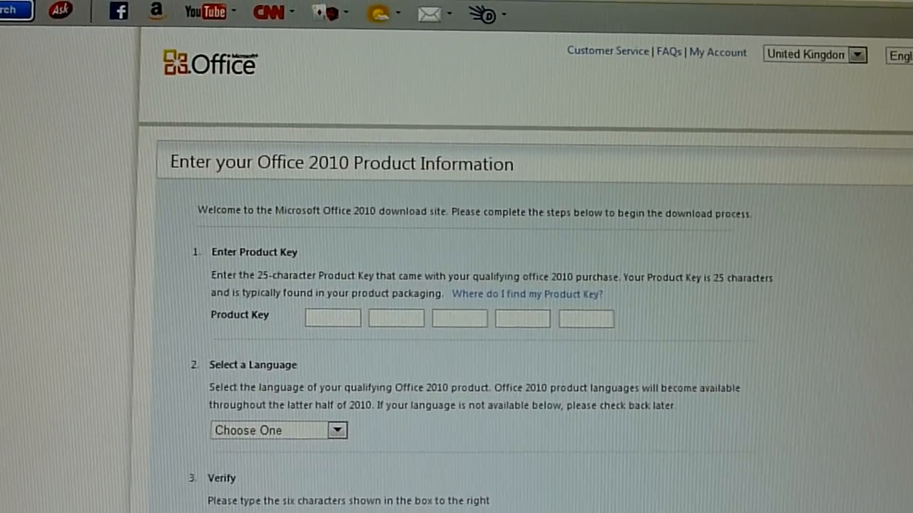
pyautogui.scroll(-3)
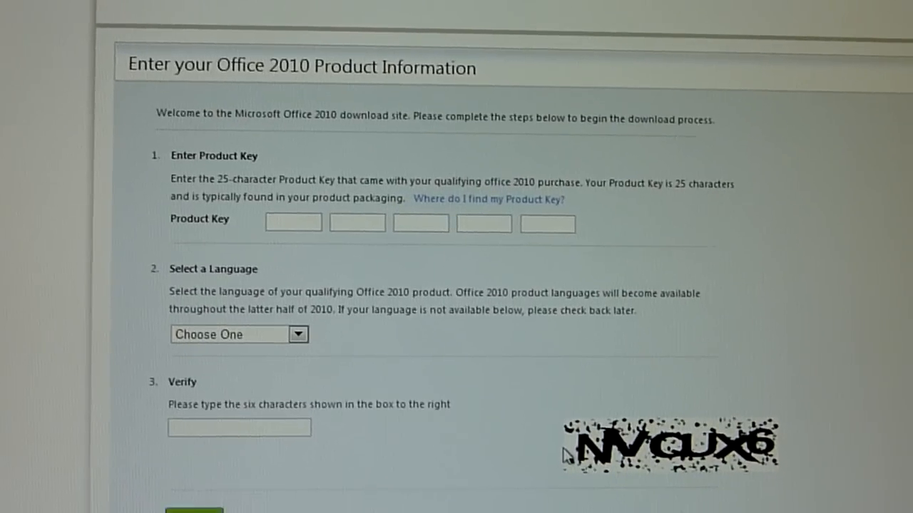
pyautogui.scroll(-3)
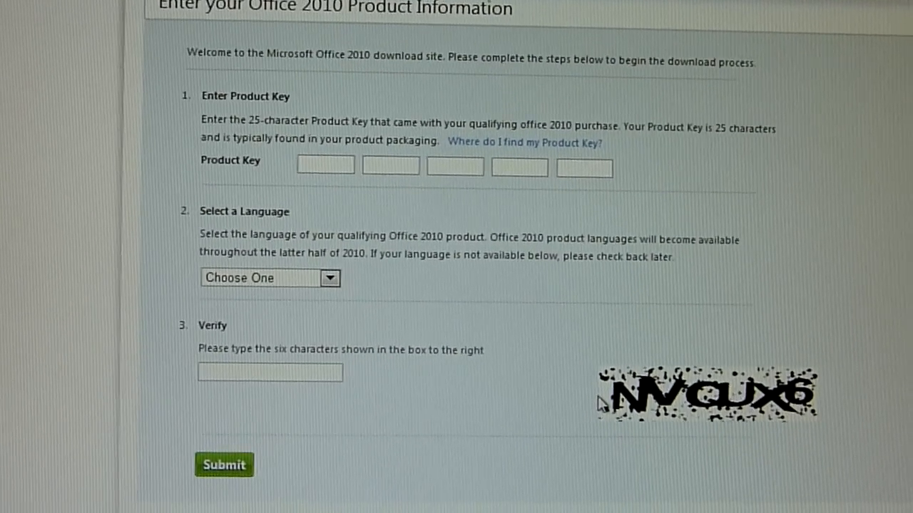